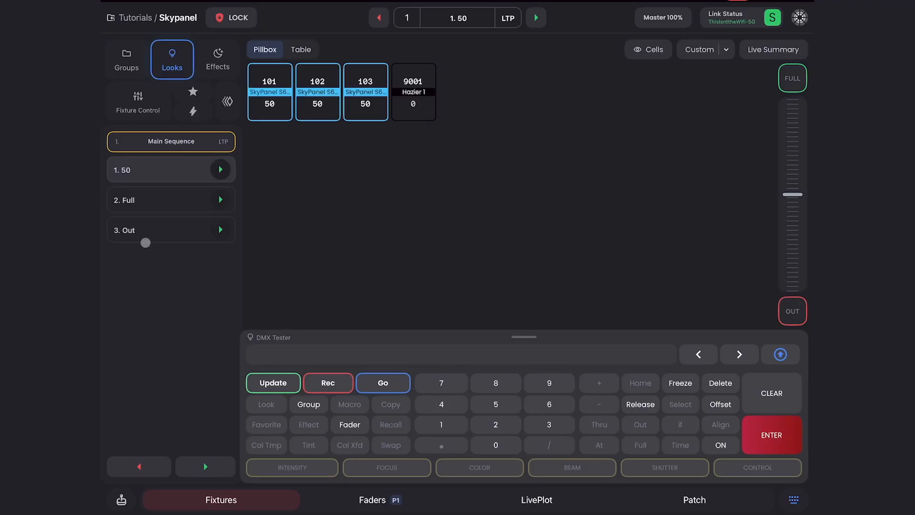
# Run look 3 Out, then disable DMX output in the Link Status settings
pyautogui.click(220, 230)
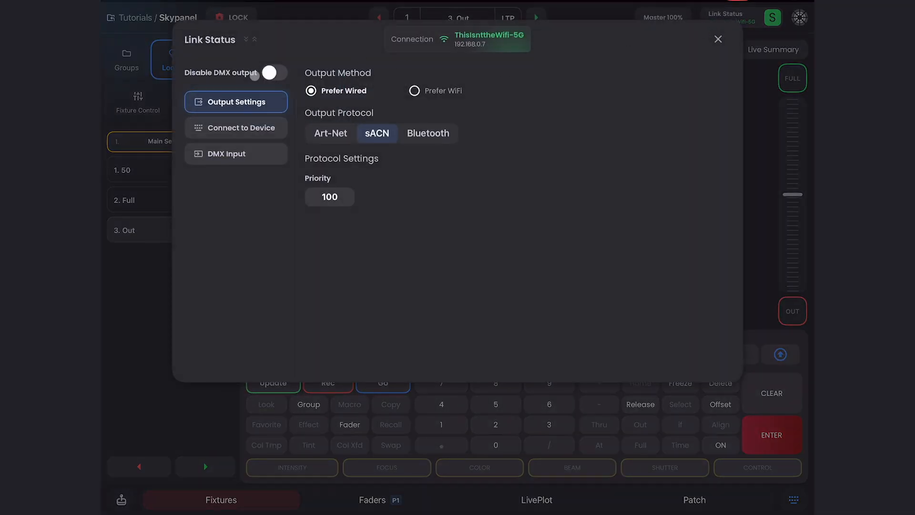
pyautogui.click(272, 73)
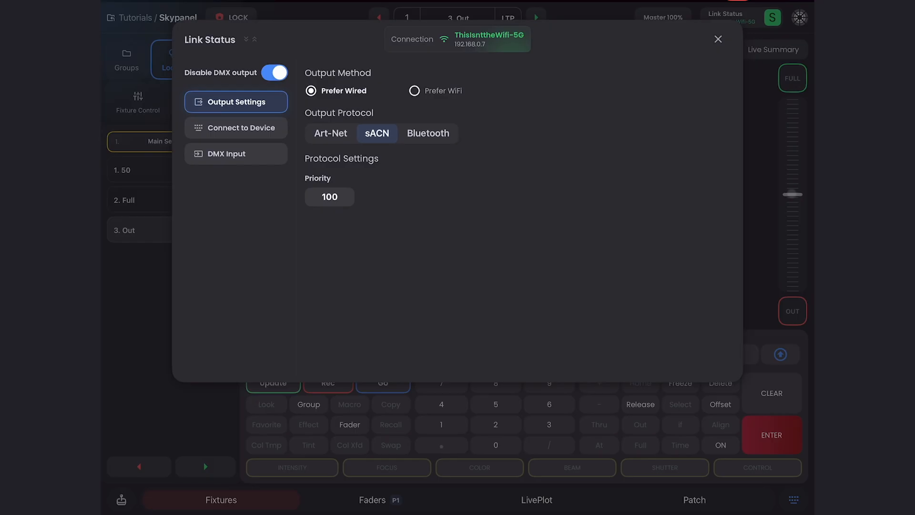
pyautogui.click(718, 39)
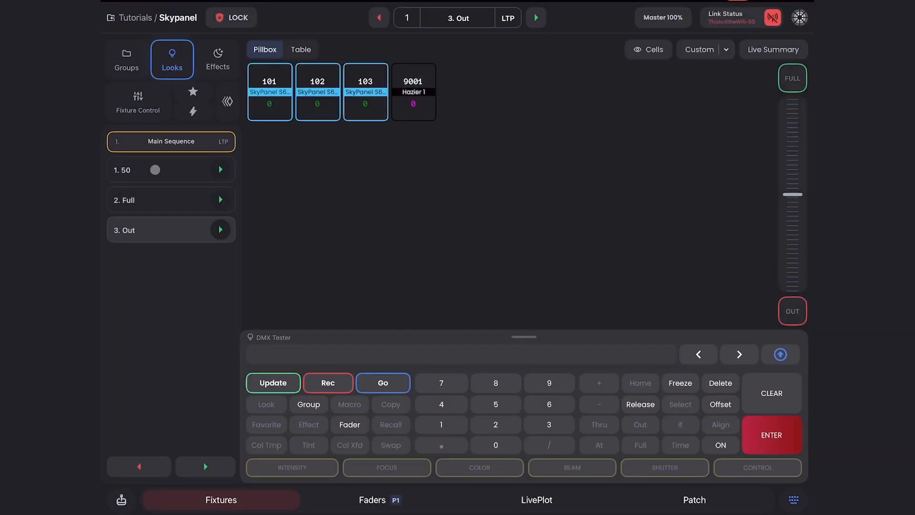
# Record a new look numbered 1.1 into the Main Sequence between 50 and Full
pyautogui.click(328, 383)
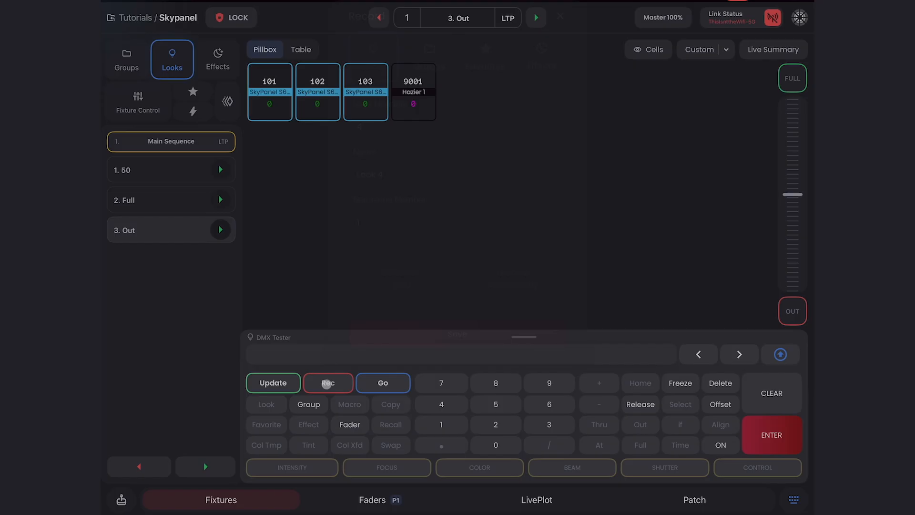
pyautogui.click(328, 383)
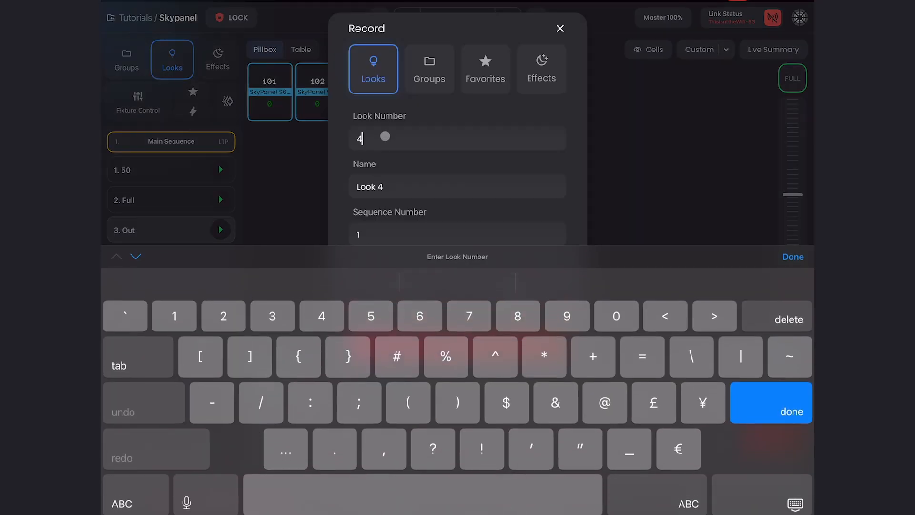
pyautogui.press('delete')
pyautogui.write('1.1')
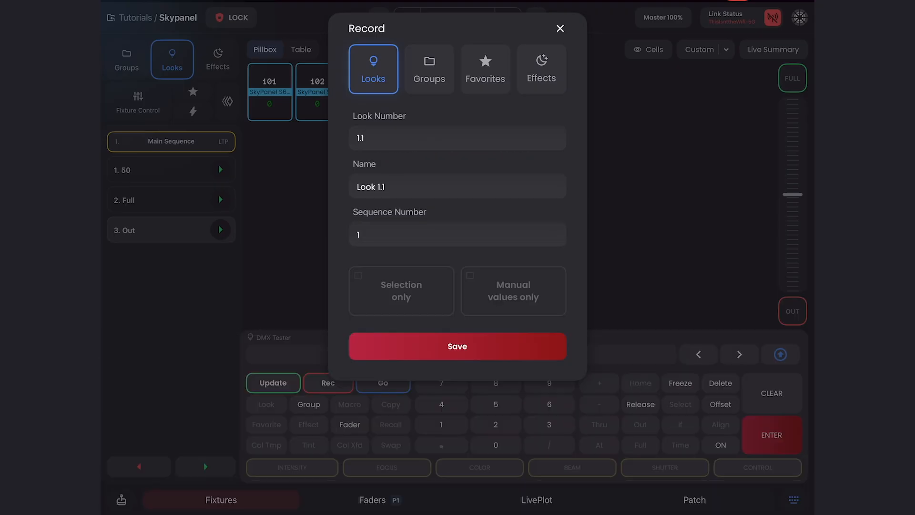
pyautogui.click(457, 346)
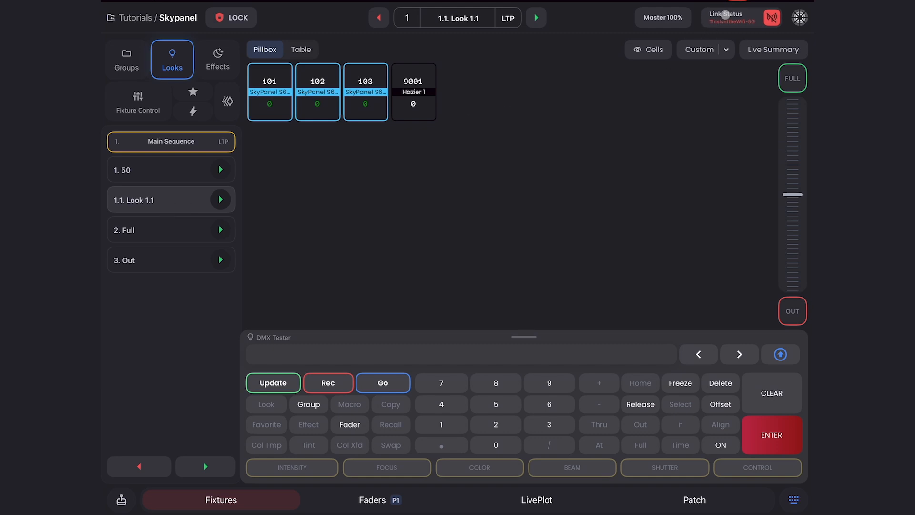
# Re-enable DMX output in Link Status and make the Full look live
pyautogui.click(728, 18)
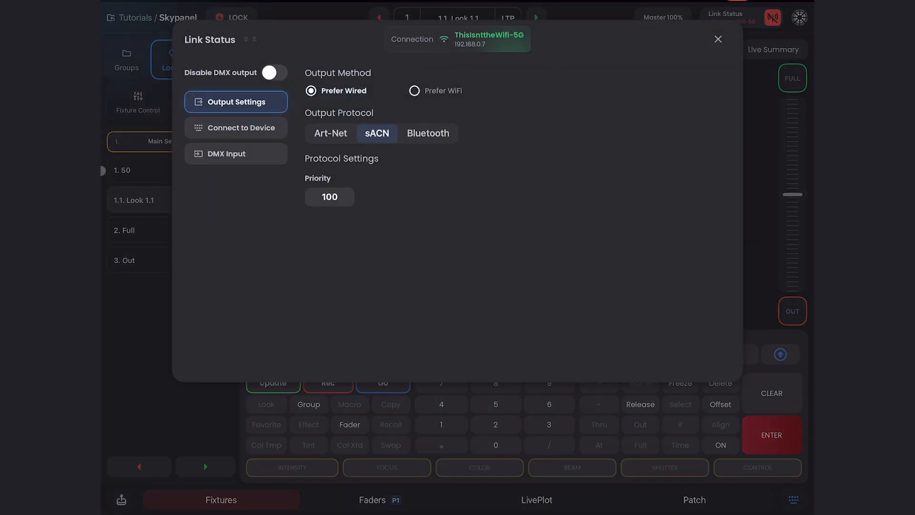
pyautogui.click(718, 39)
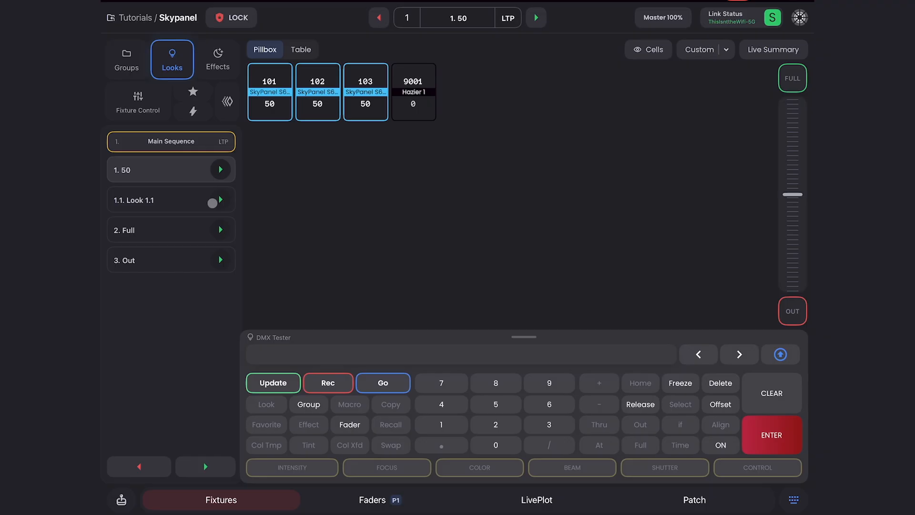
pyautogui.click(208, 202)
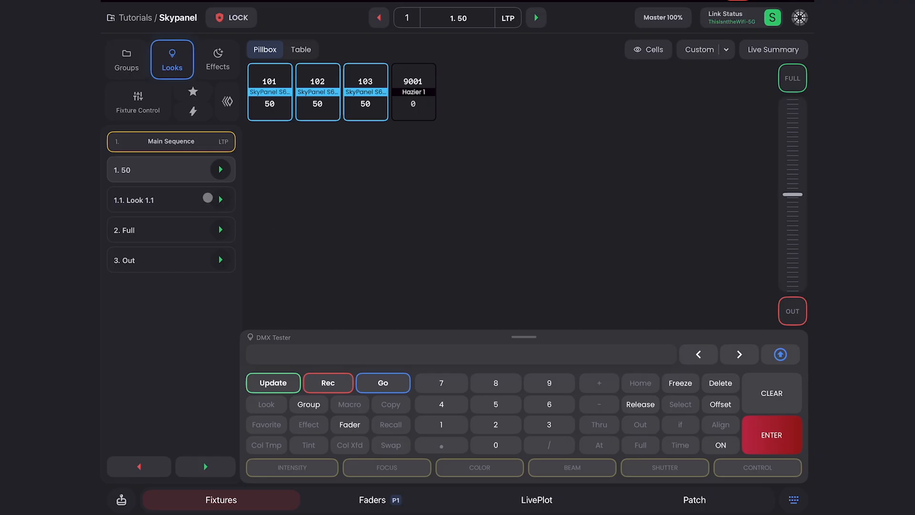
# Rename look 1.1 to 50 and begin a Delete command on the command line
pyautogui.click(219, 230)
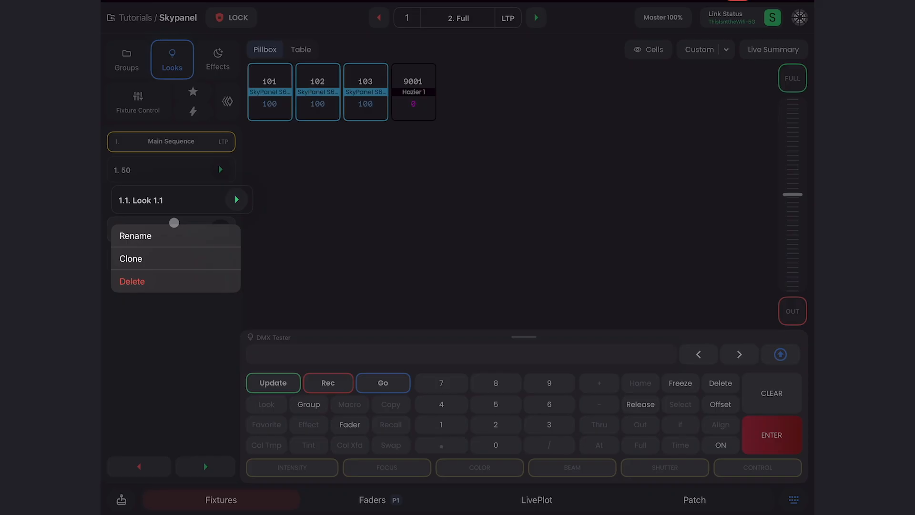
pyautogui.click(136, 236)
pyautogui.write('50')
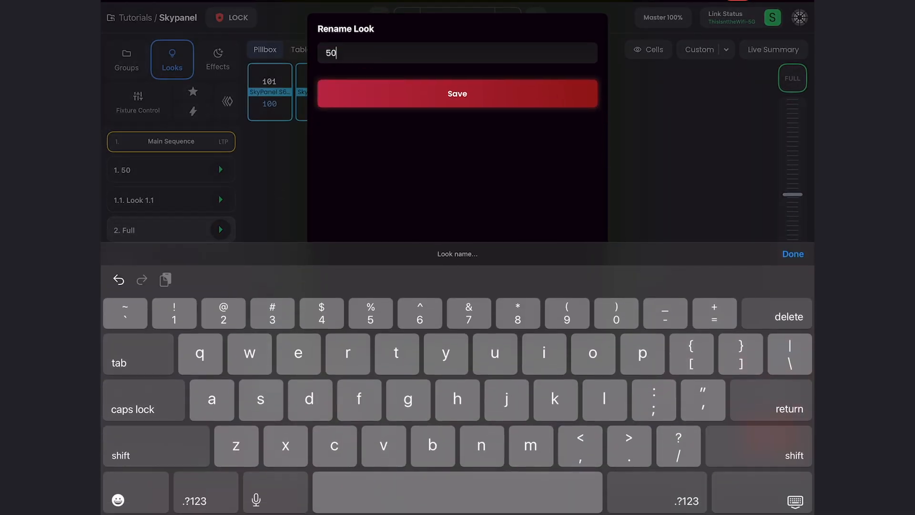
pyautogui.click(457, 94)
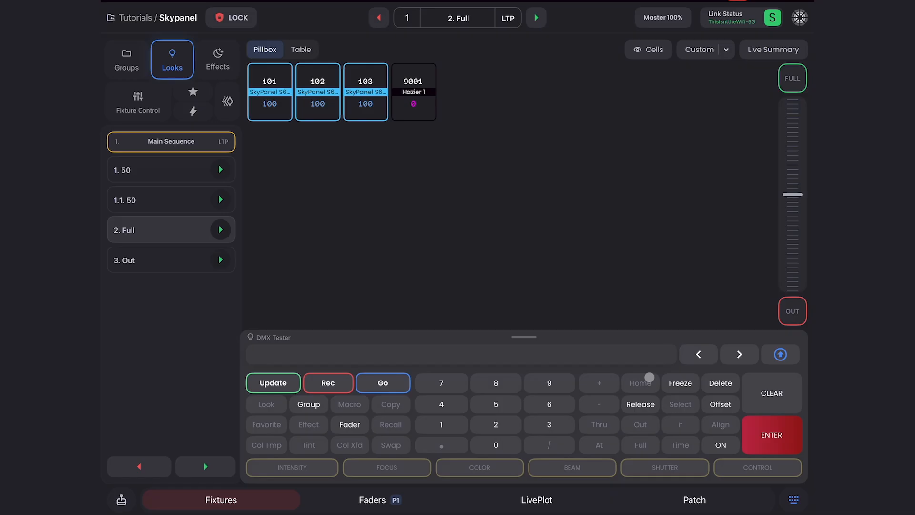
pyautogui.click(721, 383)
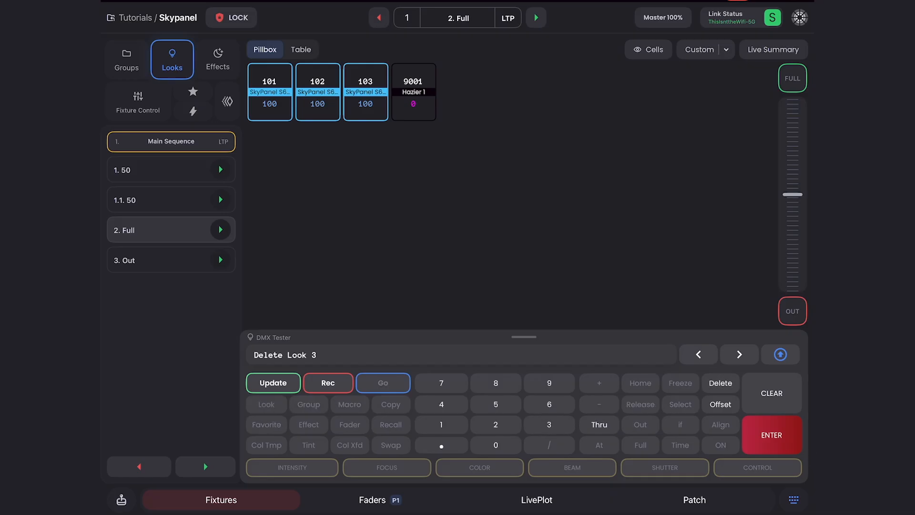
# Execute Delete Look 3, removing Out from the Main Sequence
pyautogui.click(771, 434)
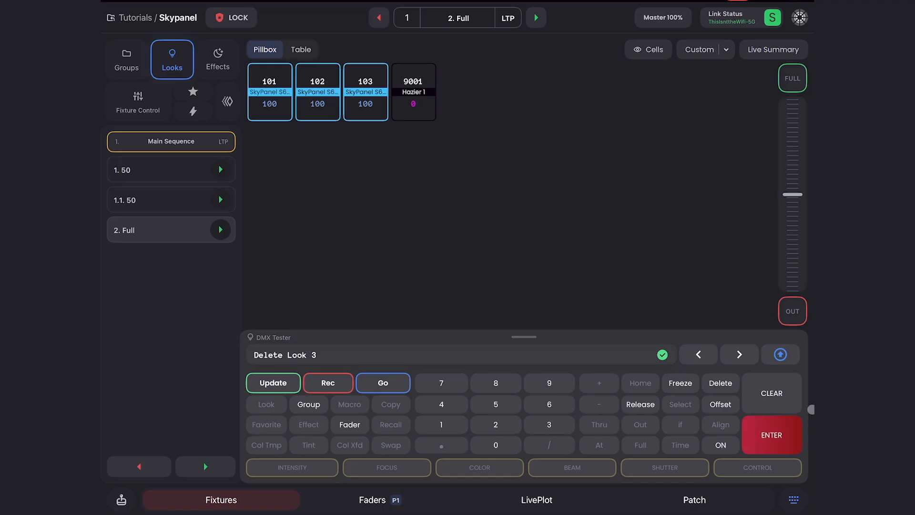